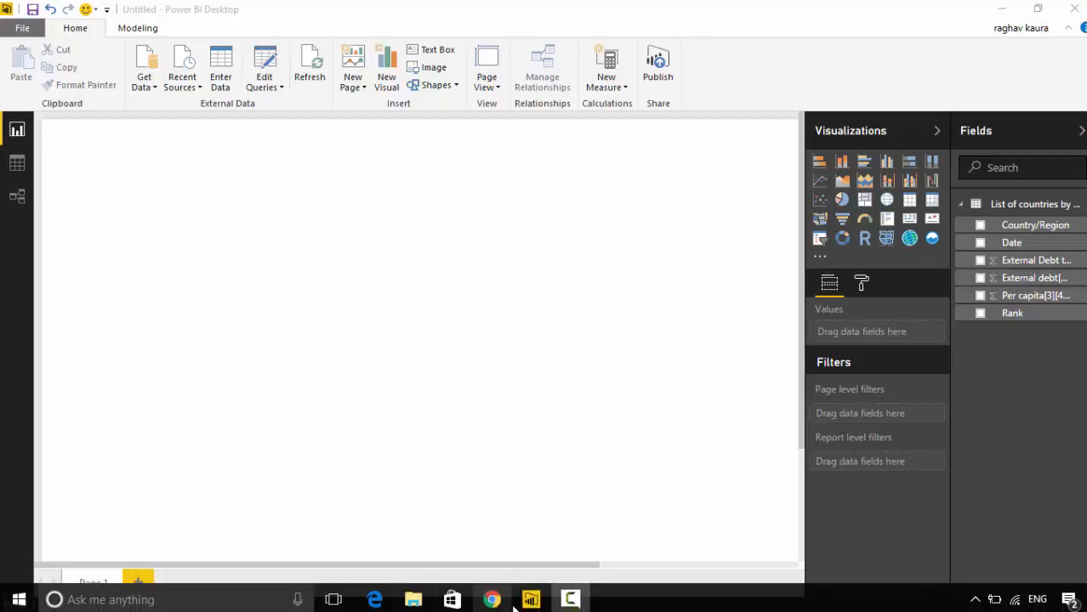
- Flip between the Wikipedia external debt list and the Power BI visuals gallery in Chrome
{"action": "left_click", "coordinate": [492, 599]}
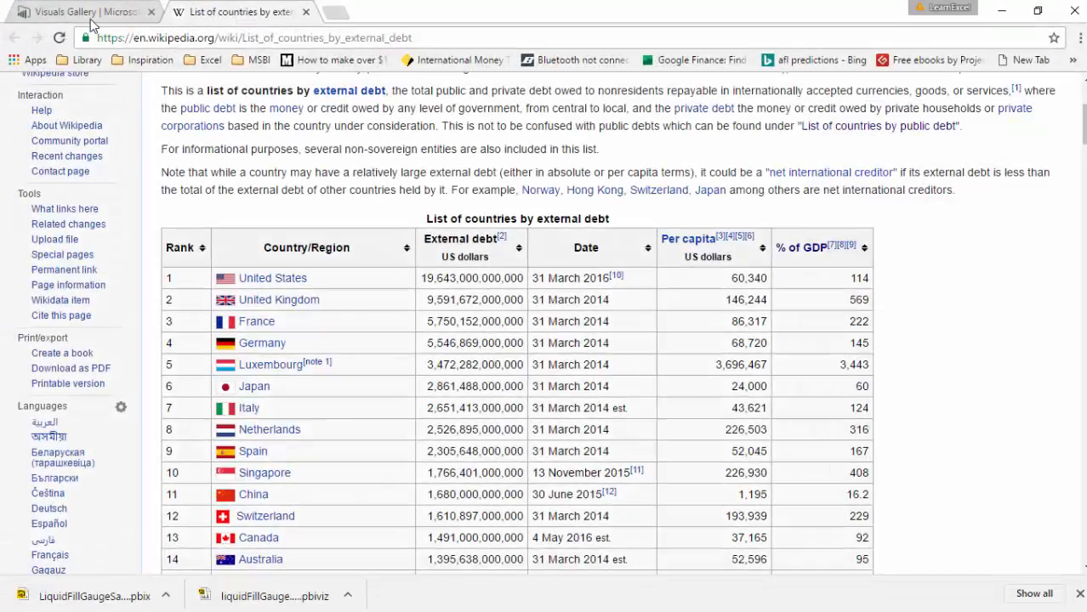
{"action": "left_click", "coordinate": [81, 12]}
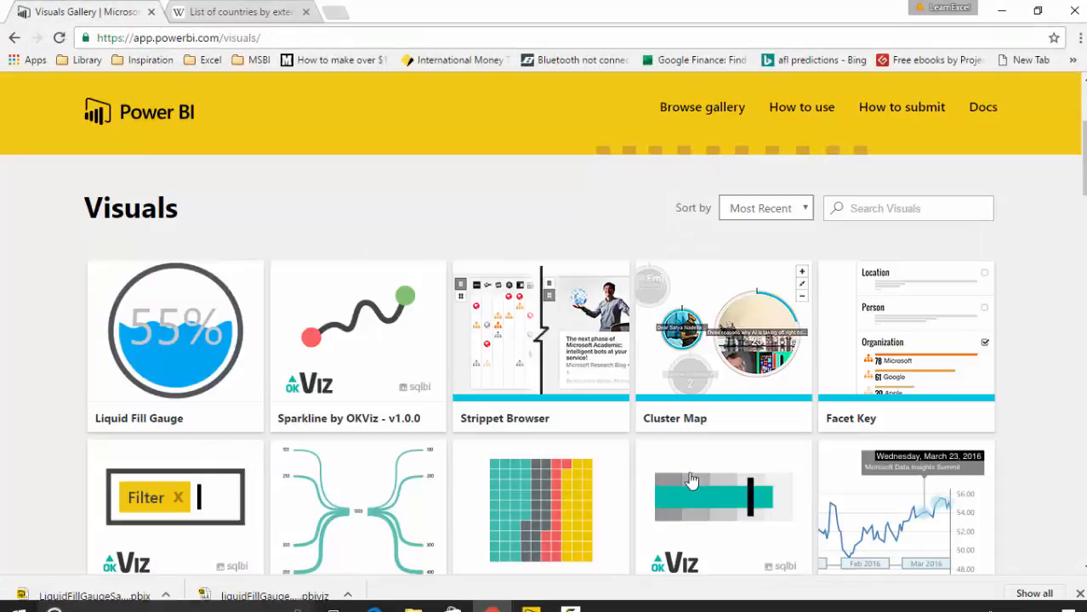
{"action": "left_click", "coordinate": [529, 599]}
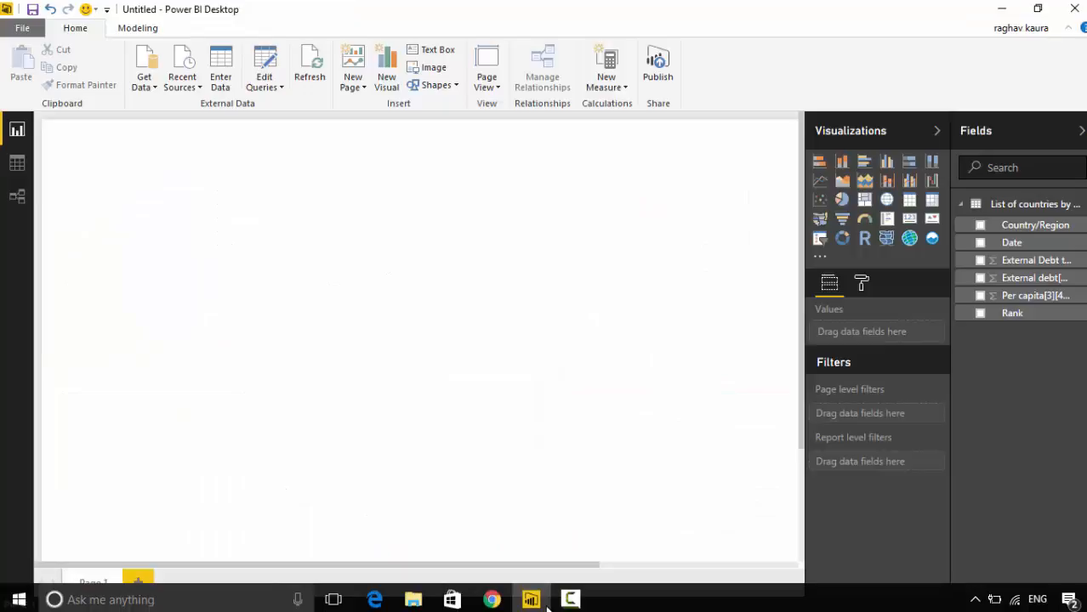
{"action": "left_click", "coordinate": [491, 599]}
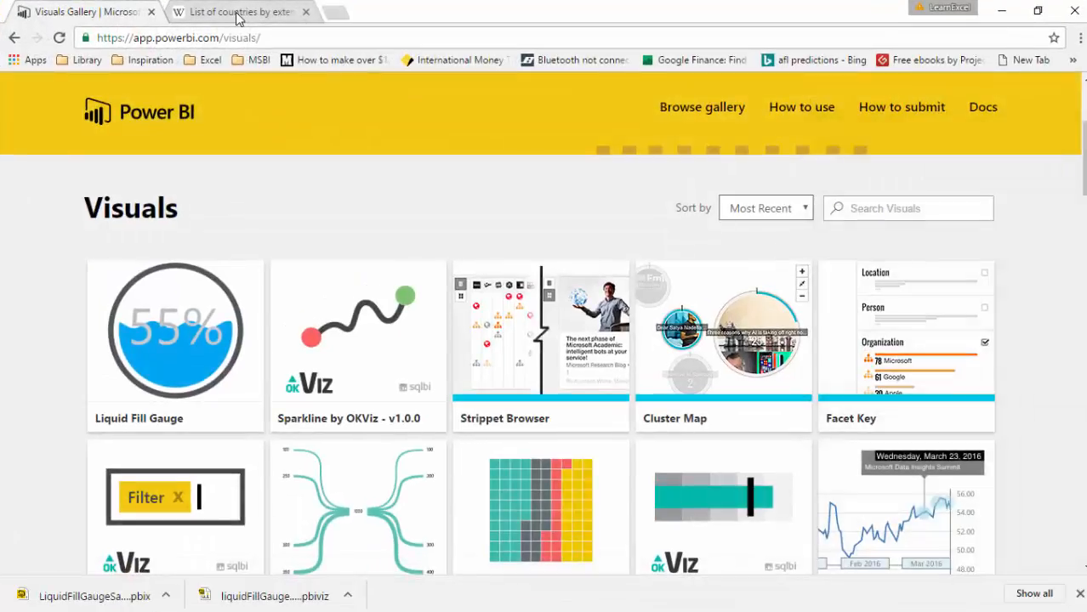
{"action": "left_click", "coordinate": [238, 12]}
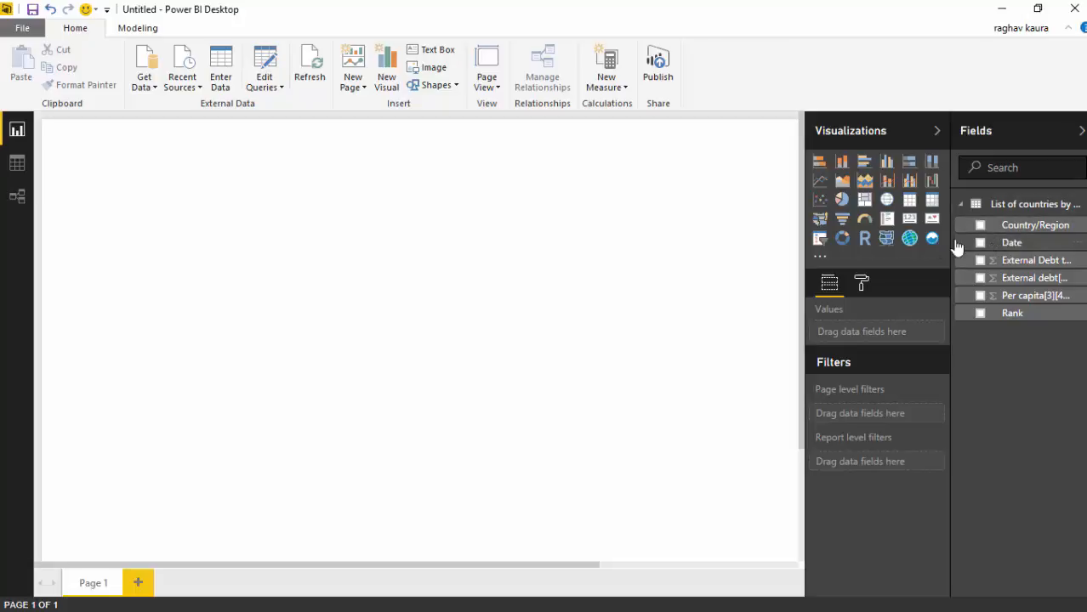
{"action": "mouse_move", "coordinate": [786, 306]}
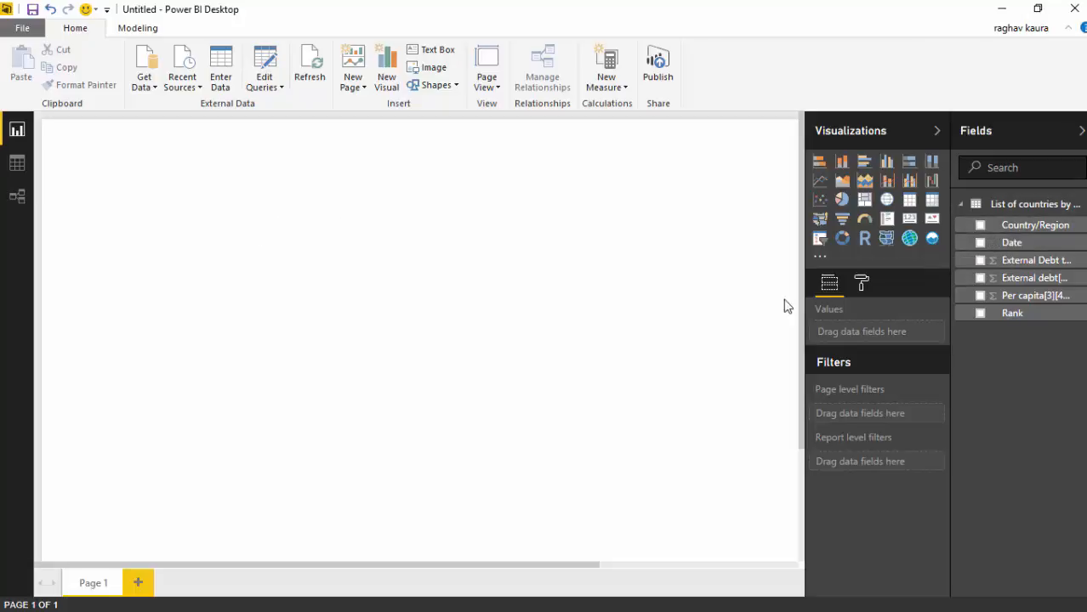
- Add a Liquid Fill Gauge and a Slicer, enlarge the gauge across the left, and select the slicer
{"action": "left_click", "coordinate": [930, 238]}
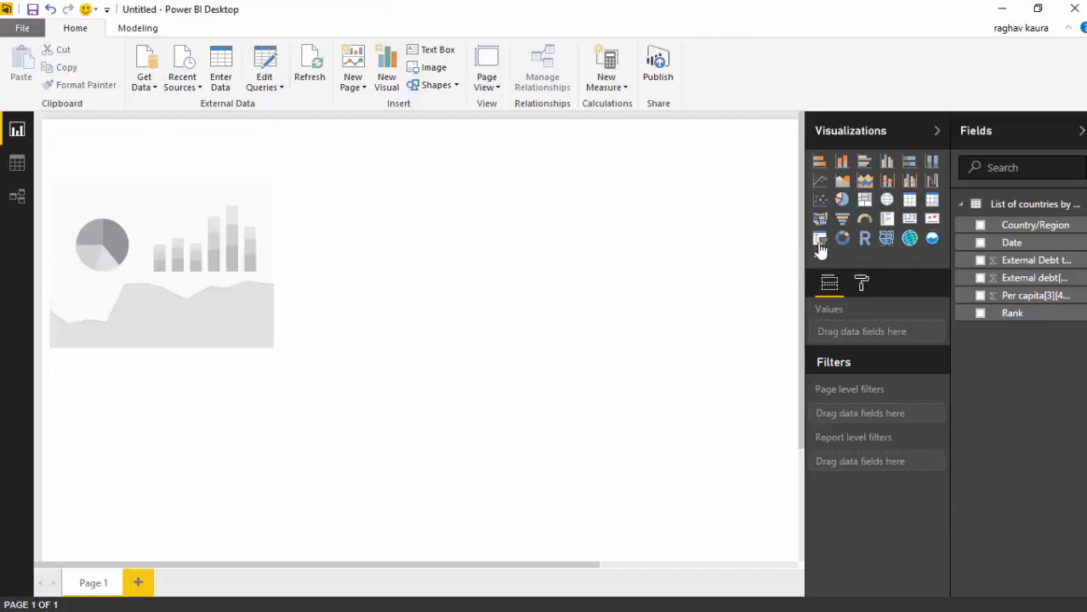
{"action": "left_click", "coordinate": [819, 239]}
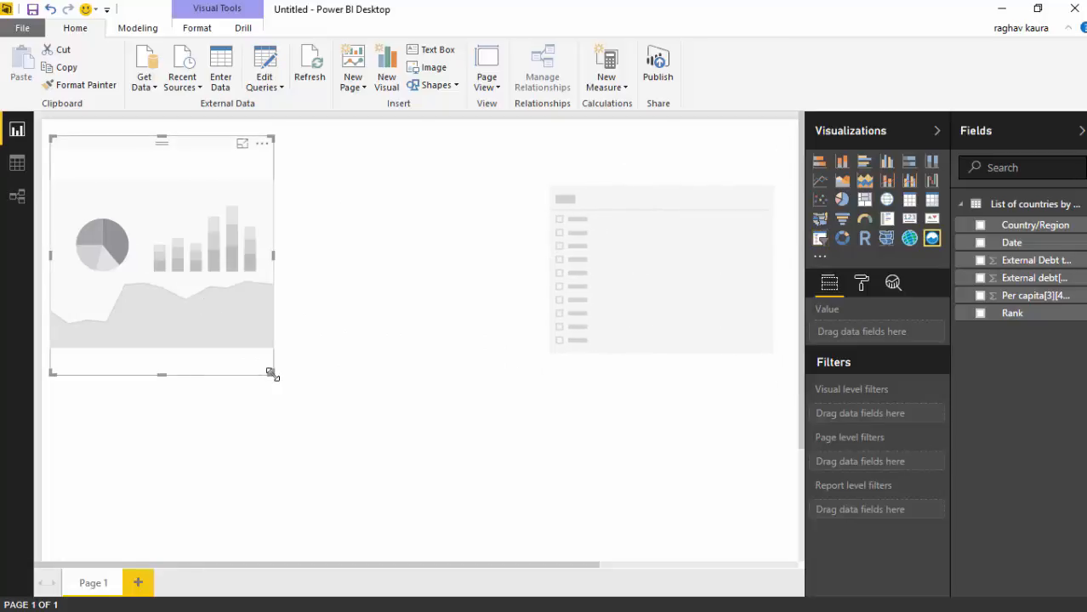
{"action": "left_click_drag", "start_coordinate": [272, 375], "coordinate": [527, 513]}
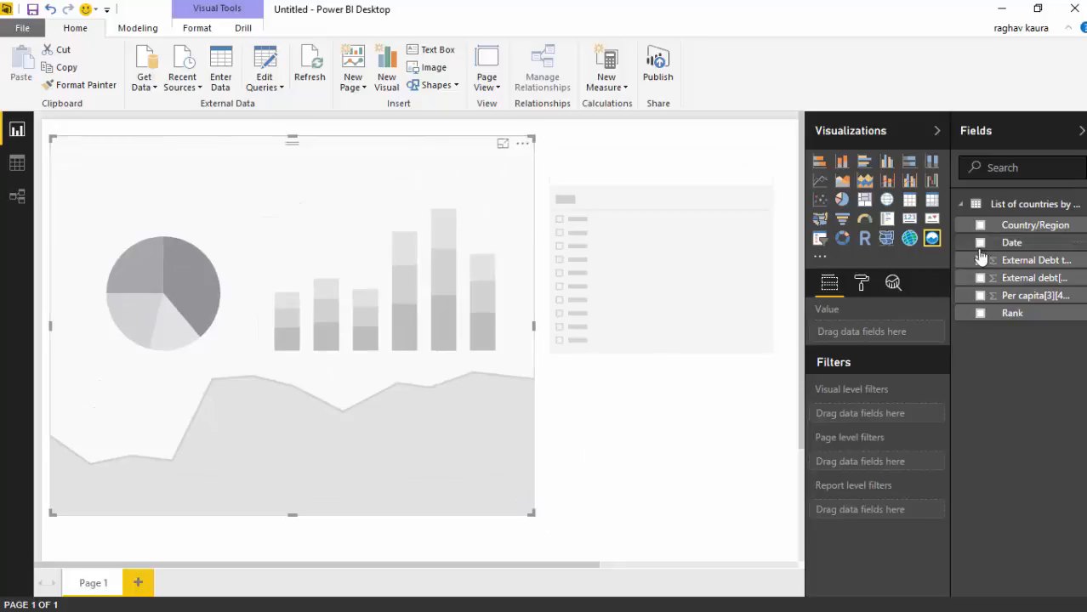
{"action": "left_click", "coordinate": [660, 255]}
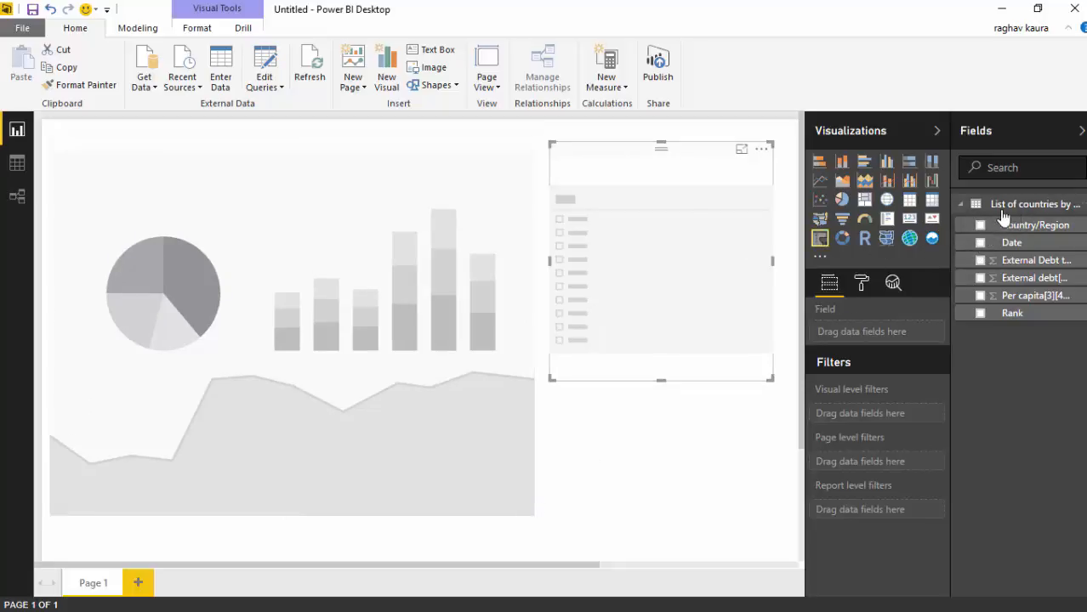
- Give the slicer Country/Region and the gauge External Debt to GDP Ratio, showing Malaysia at 63.7%
{"action": "left_click", "coordinate": [979, 224]}
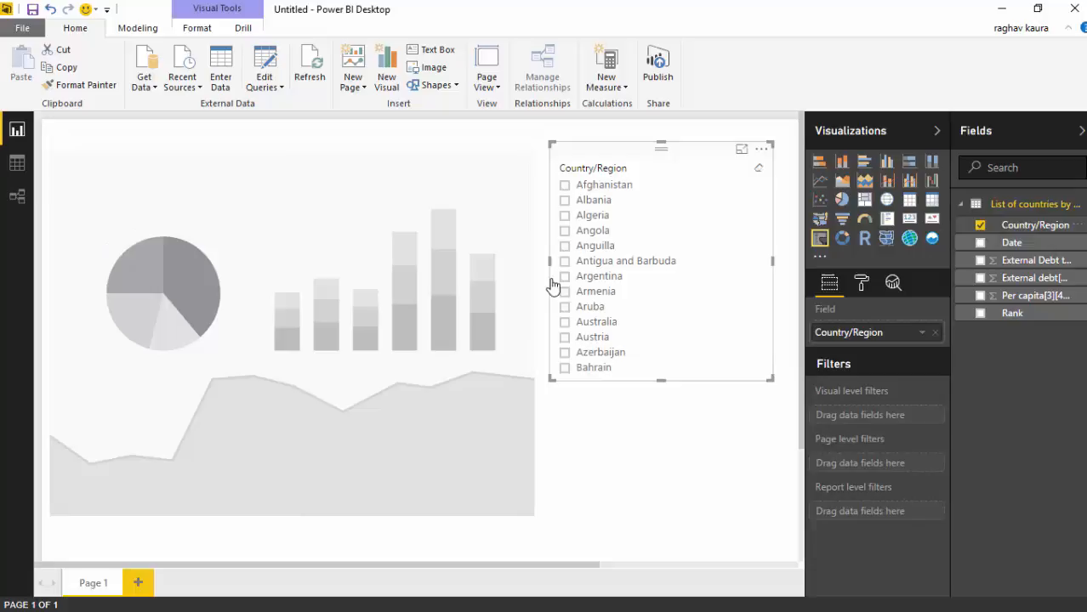
{"action": "mouse_move", "coordinate": [411, 341]}
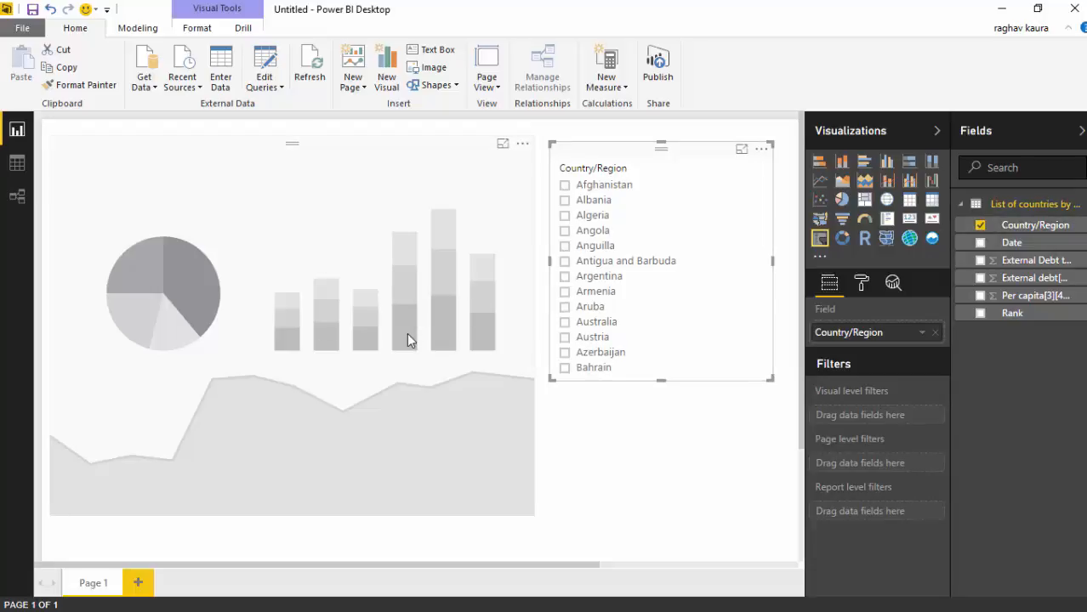
{"action": "mouse_move", "coordinate": [375, 297]}
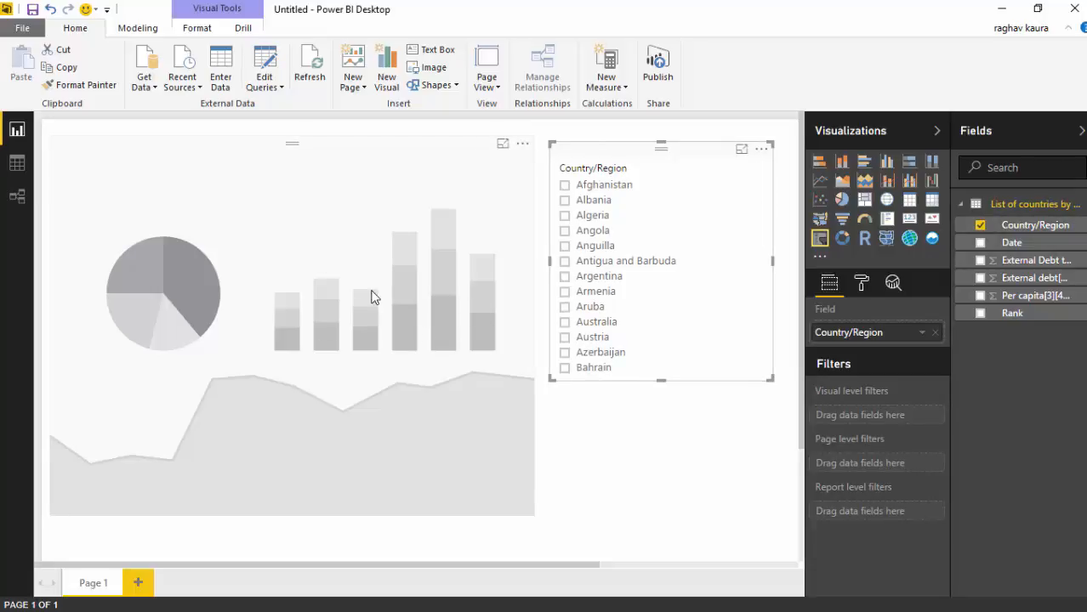
{"action": "mouse_move", "coordinate": [484, 271]}
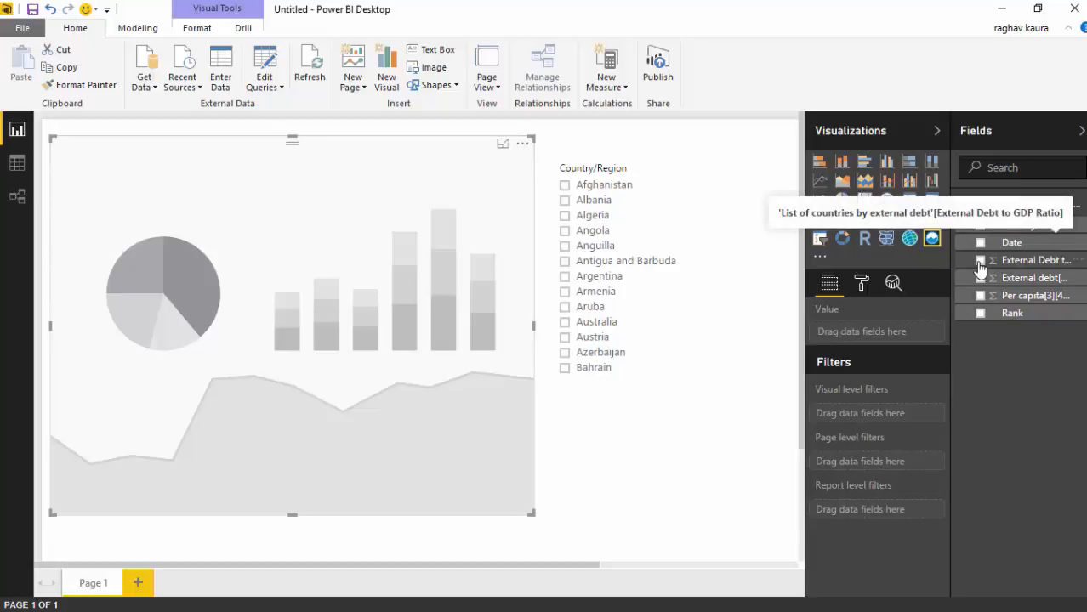
{"action": "left_click", "coordinate": [980, 260]}
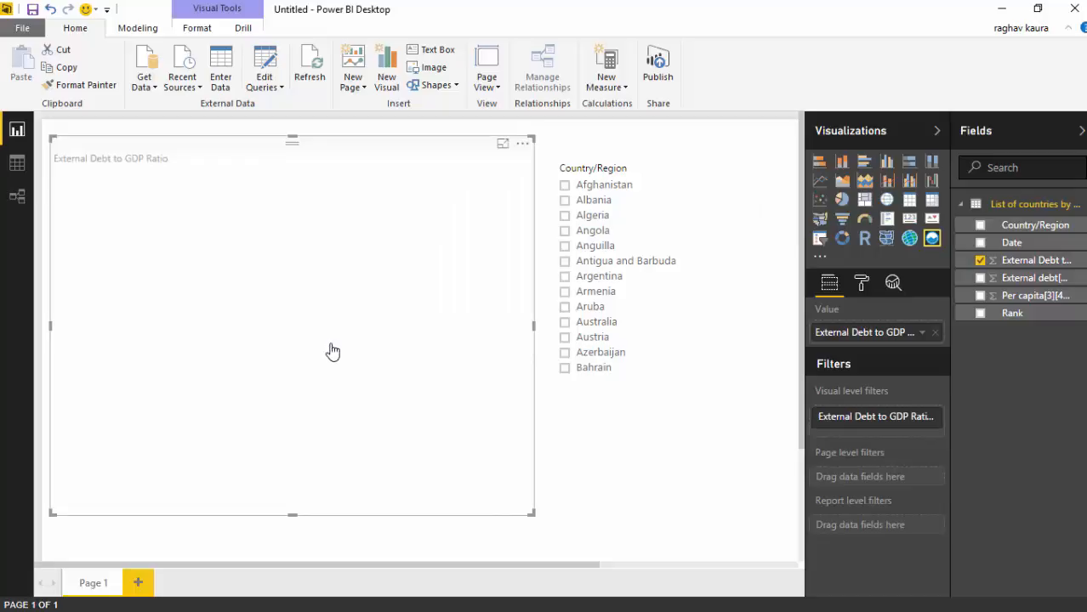
{"action": "mouse_move", "coordinate": [680, 311]}
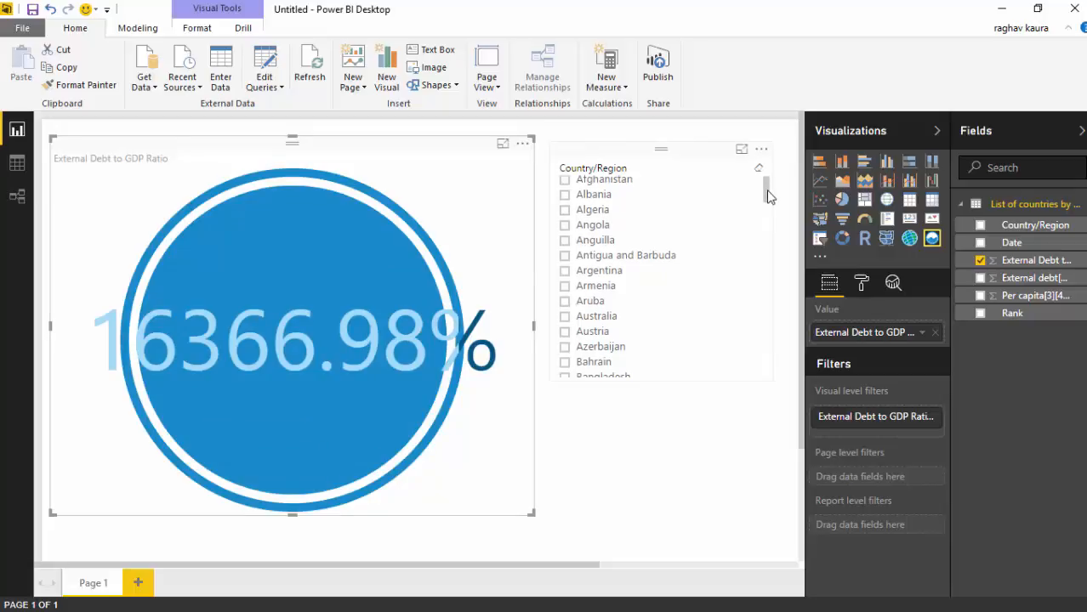
{"action": "scroll", "scroll_direction": "down", "scroll_amount": 3}
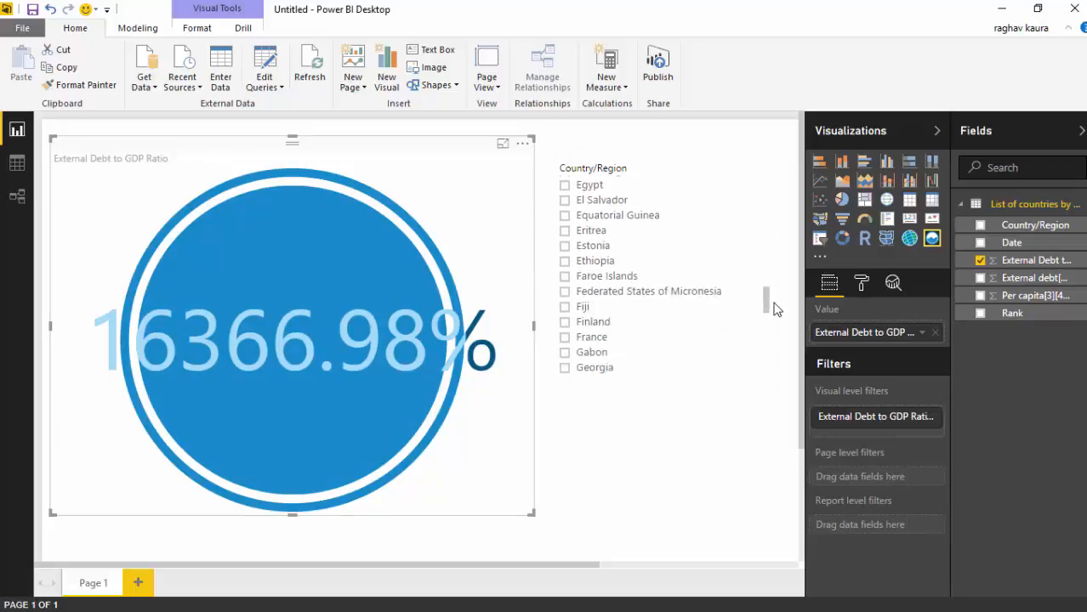
{"action": "scroll", "scroll_direction": "down", "scroll_amount": 3}
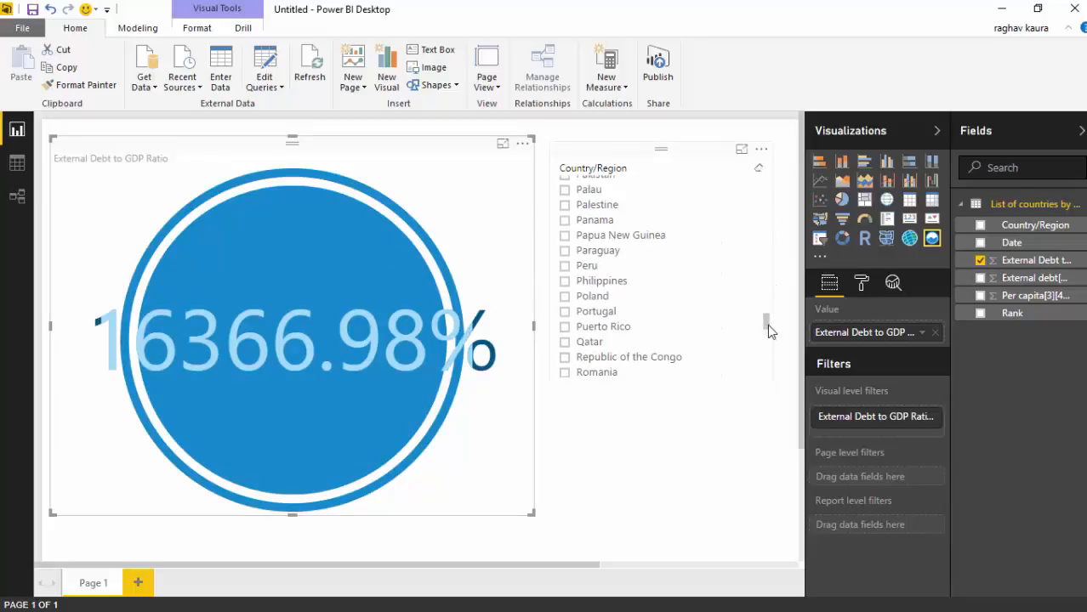
{"action": "scroll", "scroll_direction": "down", "scroll_amount": 3}
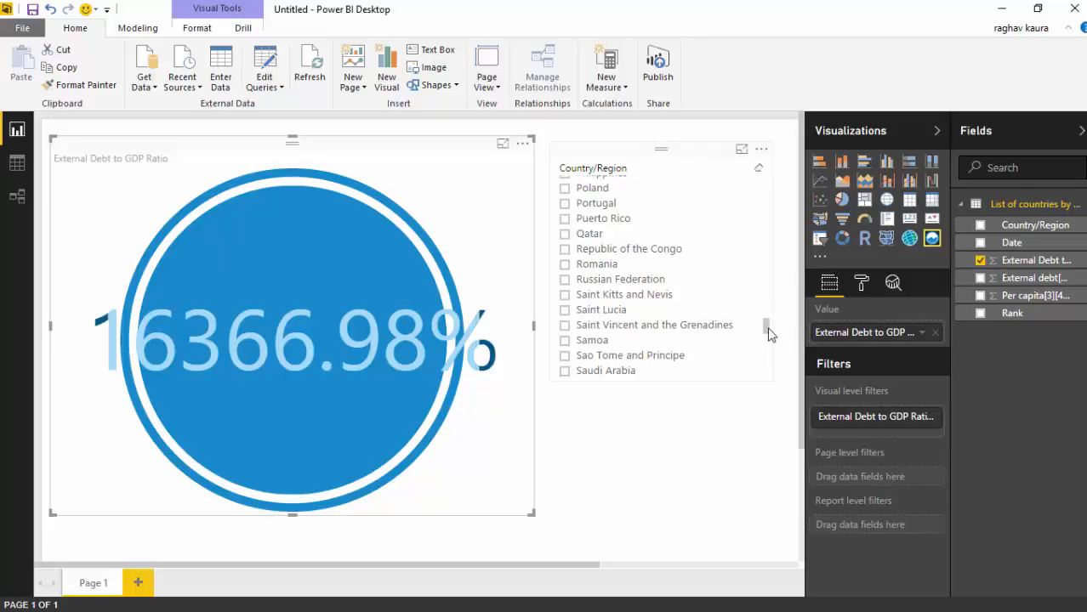
{"action": "scroll", "scroll_direction": "up", "scroll_amount": 3}
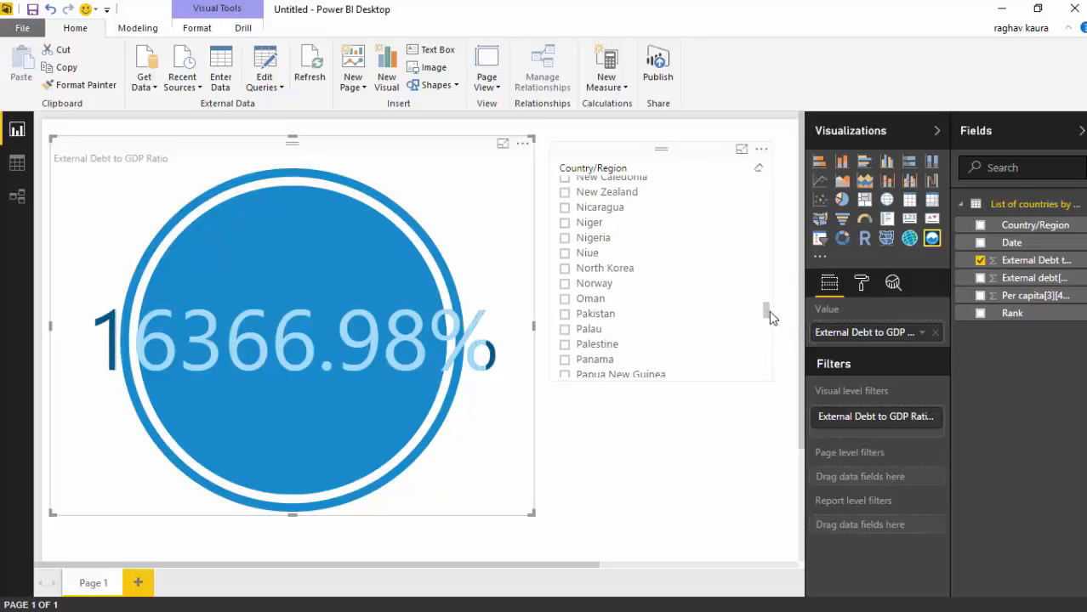
{"action": "scroll", "scroll_direction": "up", "scroll_amount": 3}
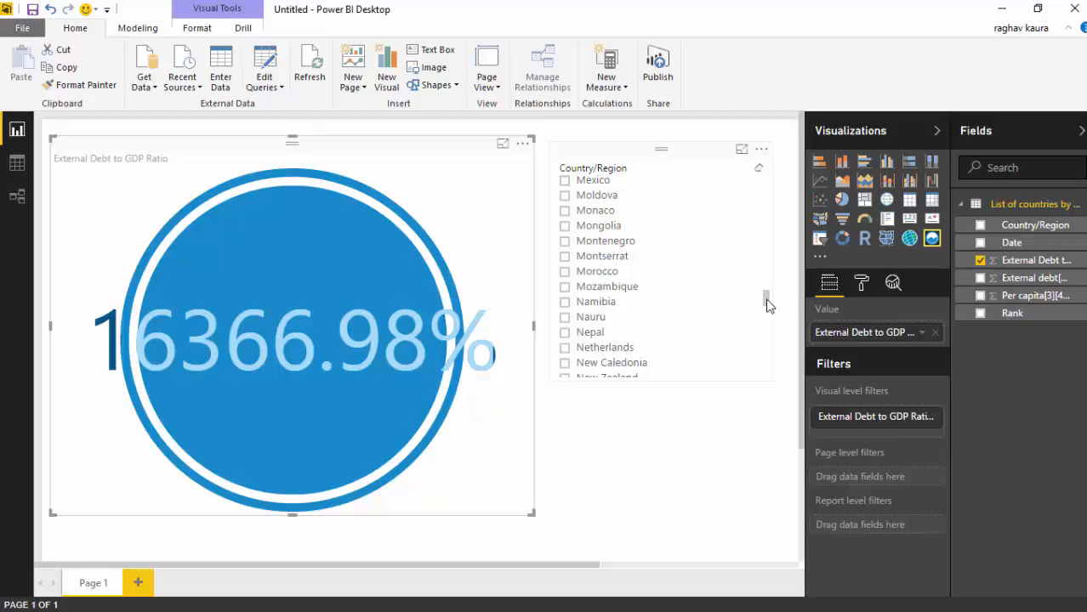
{"action": "scroll", "scroll_direction": "up", "scroll_amount": 3}
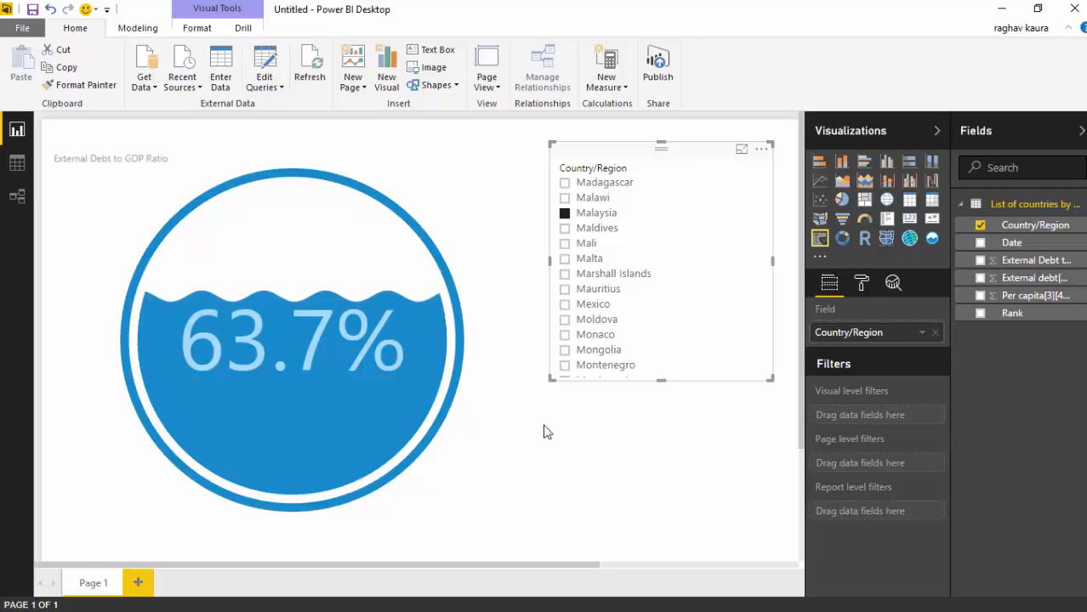
{"action": "mouse_move", "coordinate": [227, 344]}
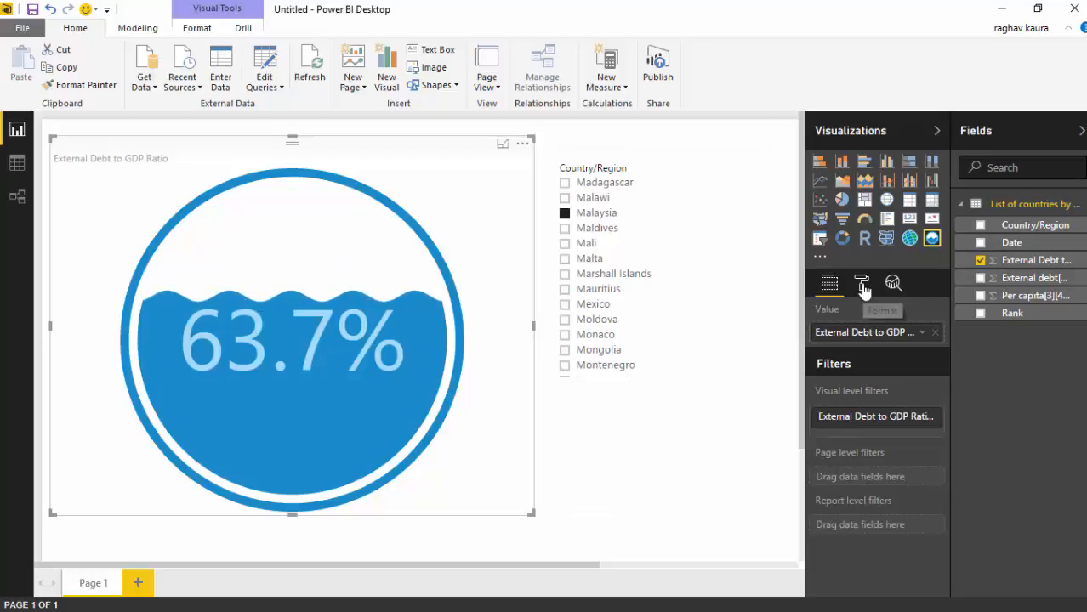
- Set the gauge's Text Color and Wave Text Color to yellow in the Format pane
{"action": "left_click", "coordinate": [860, 283]}
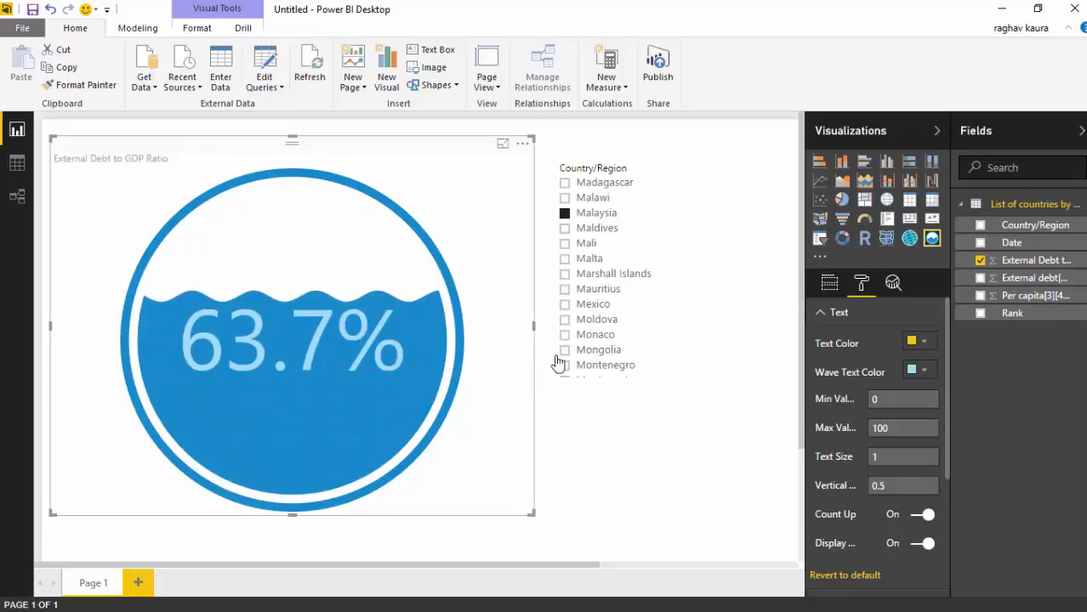
{"action": "left_click", "coordinate": [920, 341]}
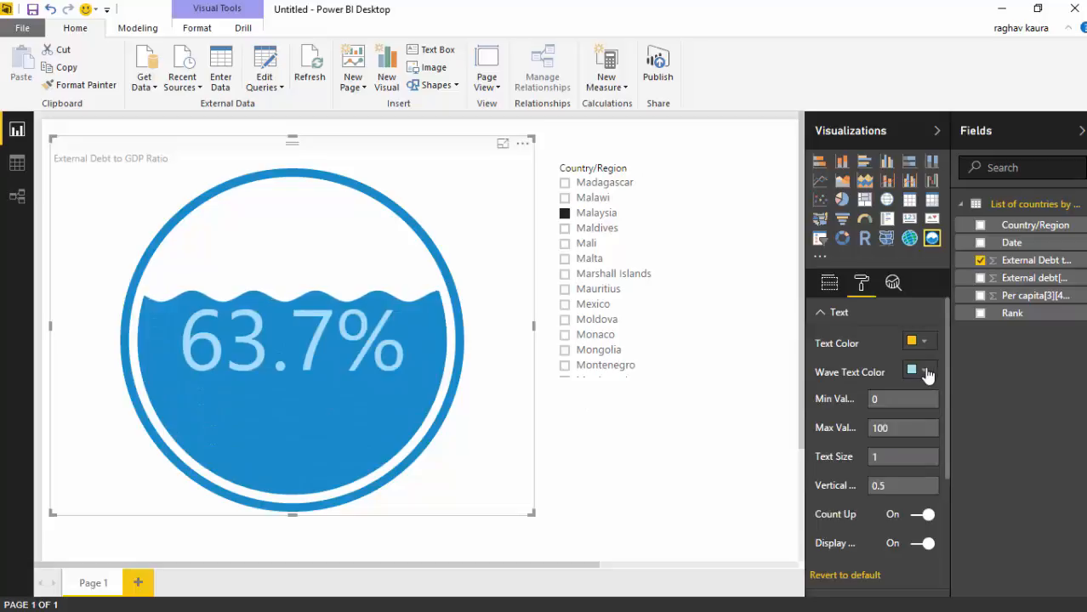
{"action": "left_click", "coordinate": [911, 371]}
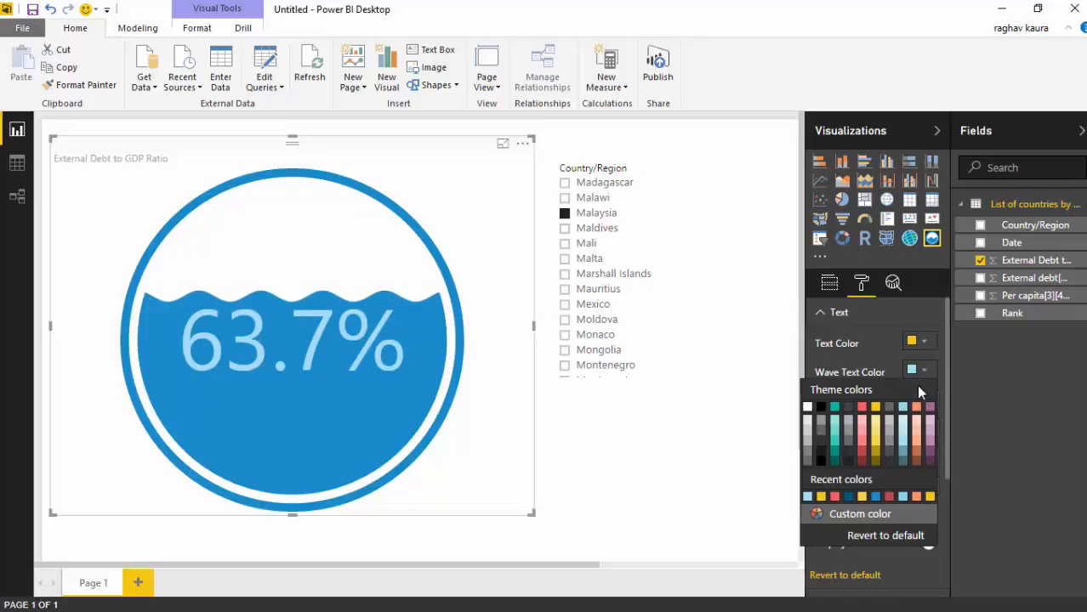
{"action": "mouse_move", "coordinate": [874, 430]}
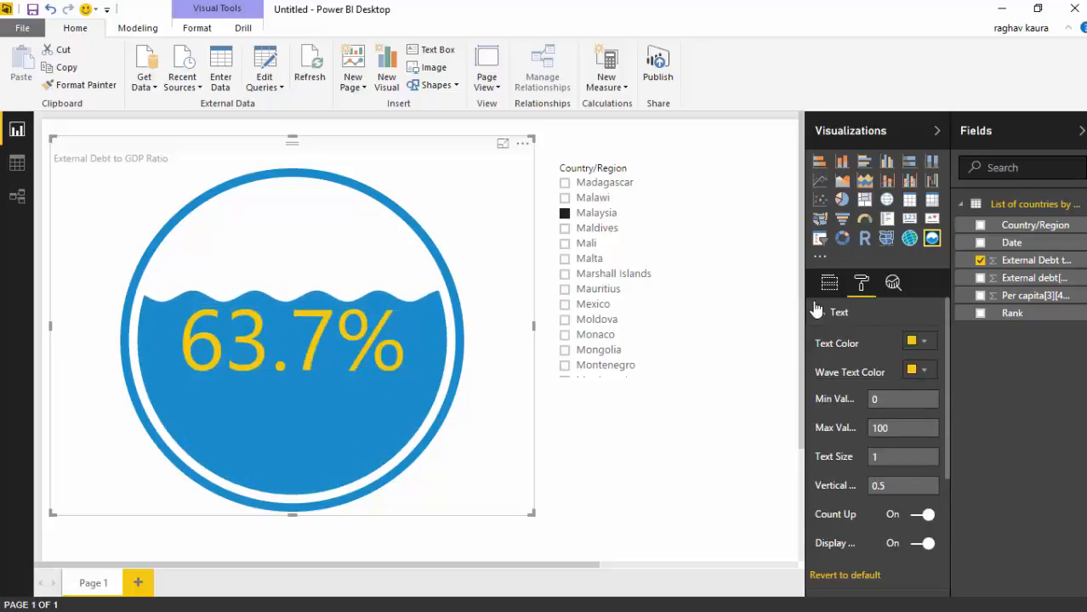
{"action": "left_click", "coordinate": [838, 312]}
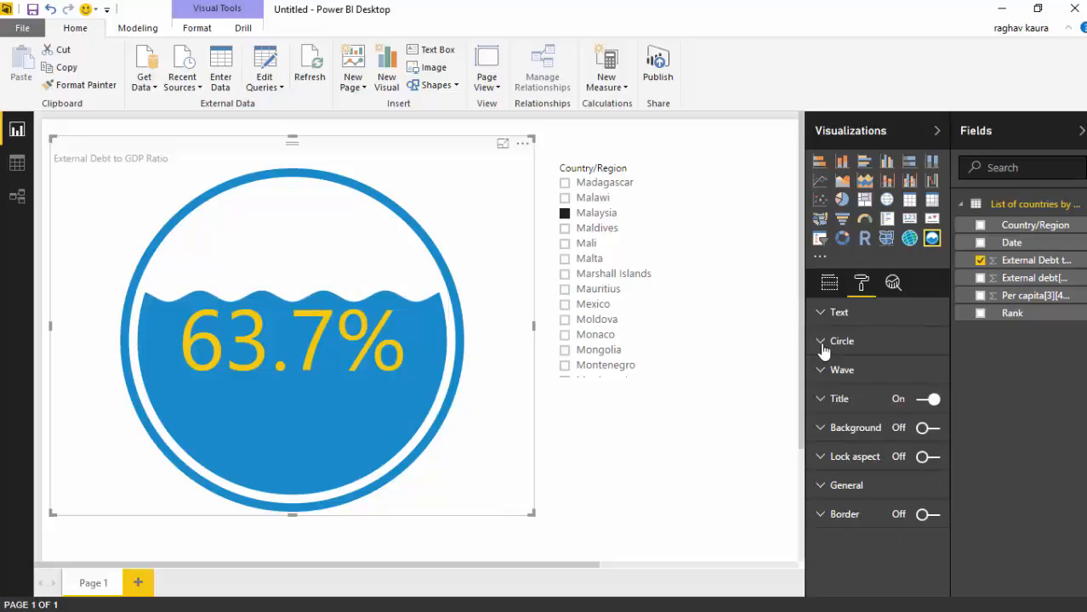
- Make the gauge circle red, trying thickness 0.9 before restoring about 0.05
{"action": "left_click", "coordinate": [841, 341]}
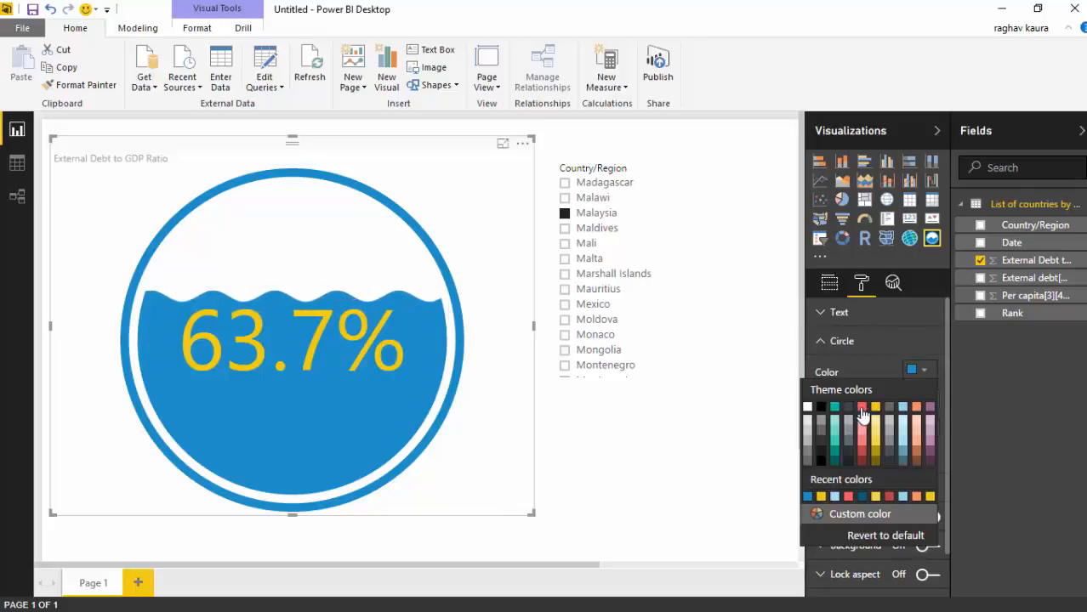
{"action": "left_click", "coordinate": [875, 406]}
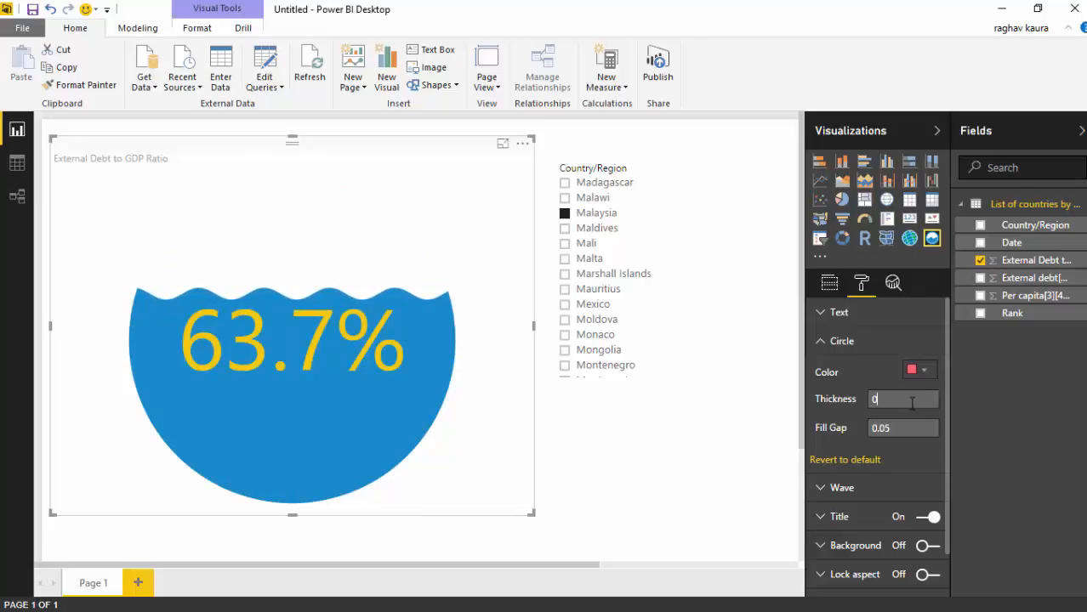
{"action": "type", "text": "0.9"}
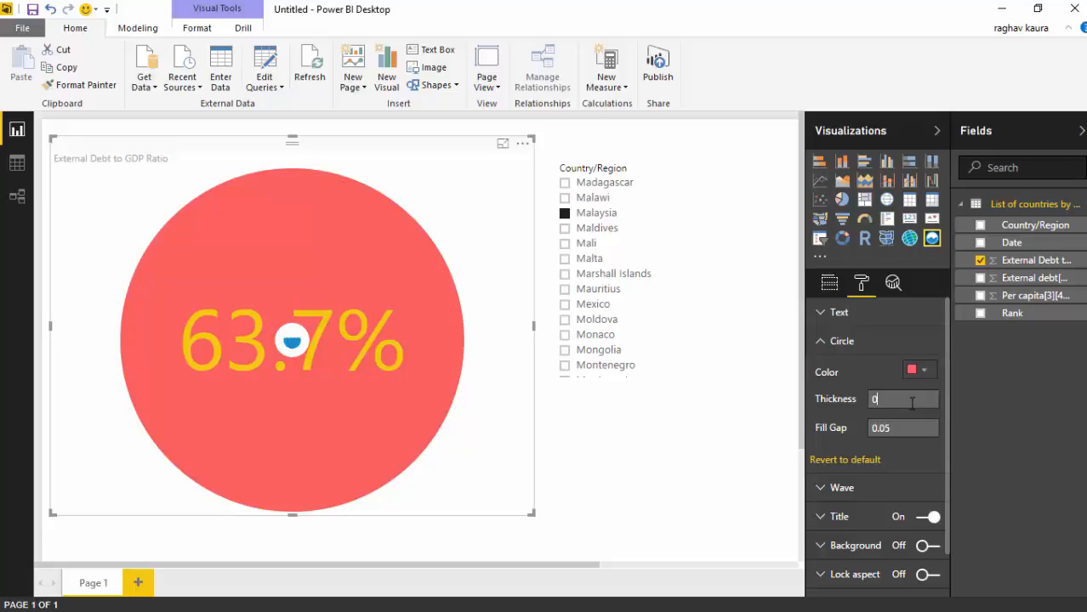
{"action": "type", "text": "0.05055"}
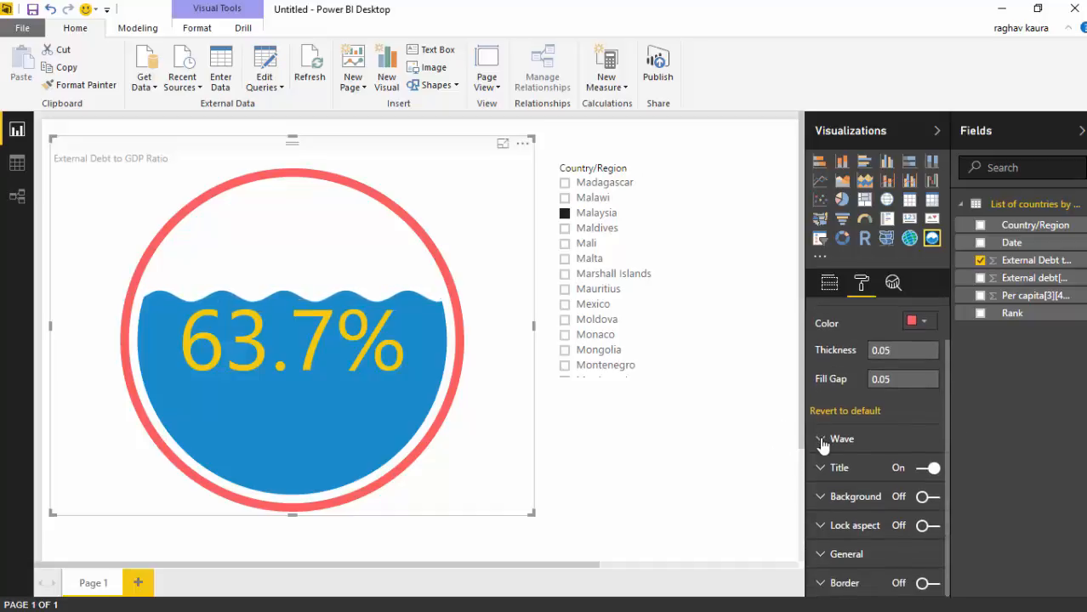
- Set the wave color to teal and try Rise Time values 2000 and 1000
{"action": "left_click", "coordinate": [841, 437]}
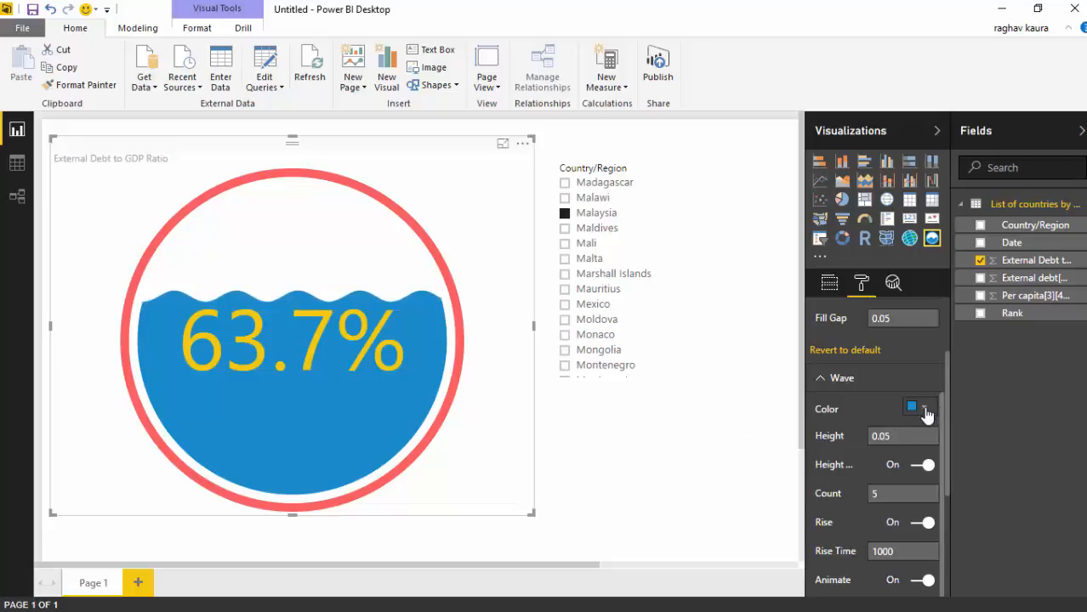
{"action": "left_click", "coordinate": [910, 409]}
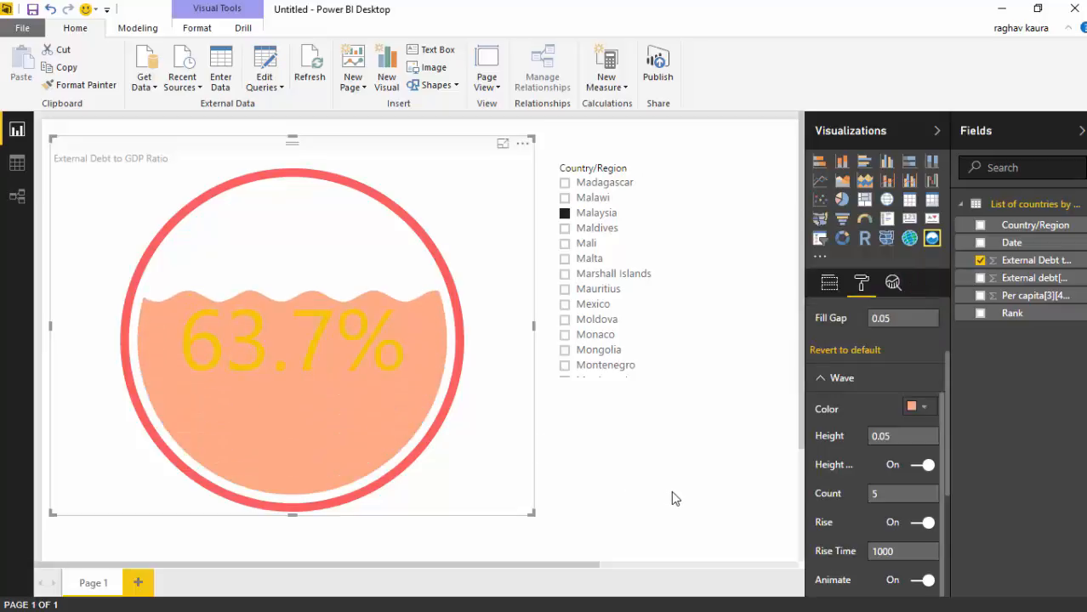
{"action": "left_click", "coordinate": [913, 409]}
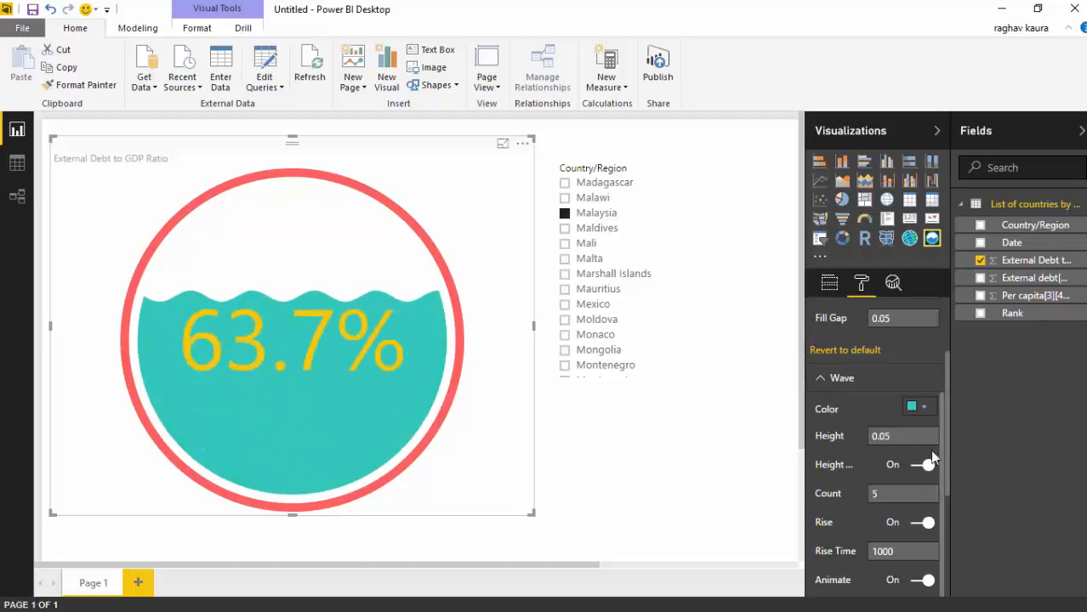
{"action": "scroll", "scroll_direction": "down", "scroll_amount": 3}
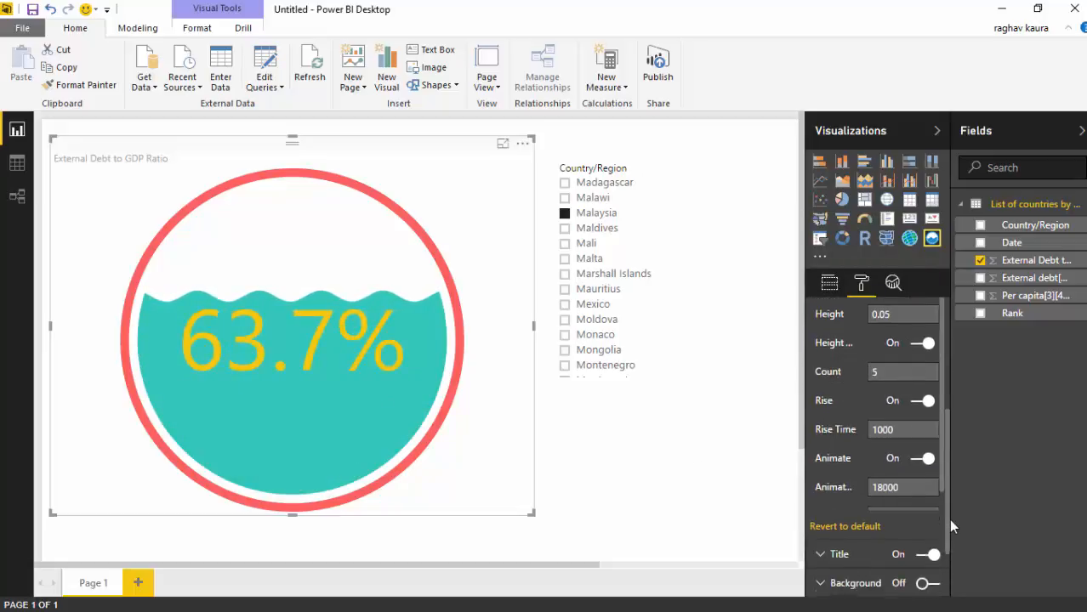
{"action": "scroll", "scroll_direction": "down", "scroll_amount": 3}
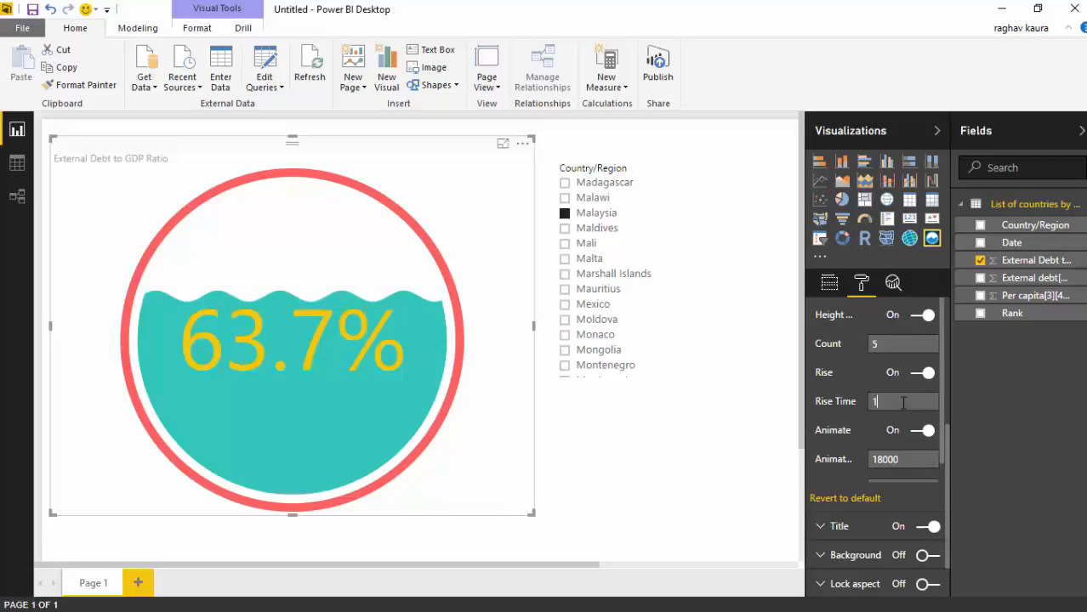
{"action": "type", "text": "2000"}
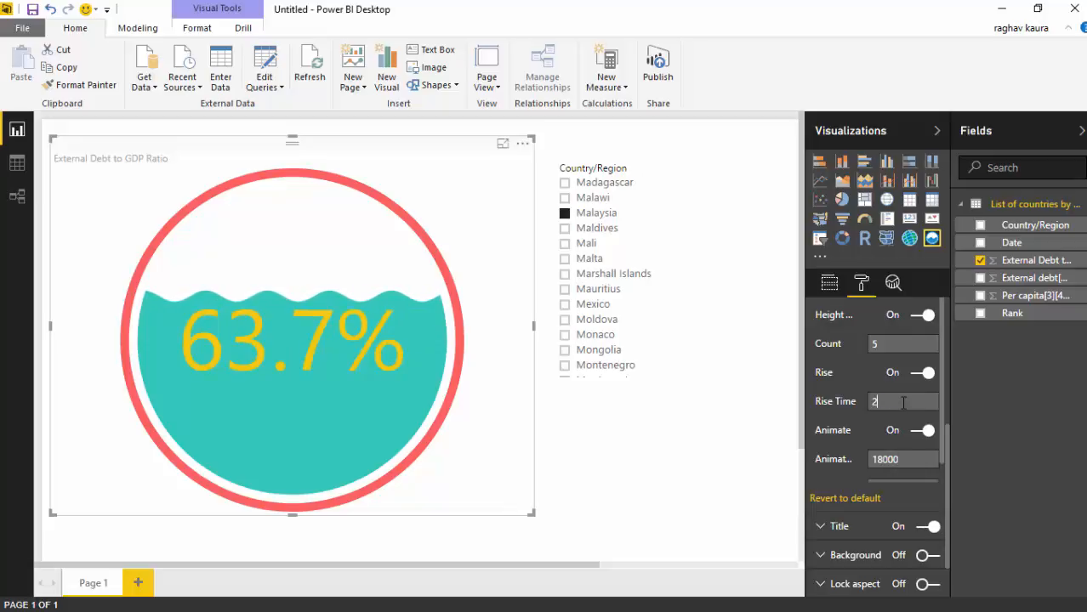
{"action": "type", "text": "1000"}
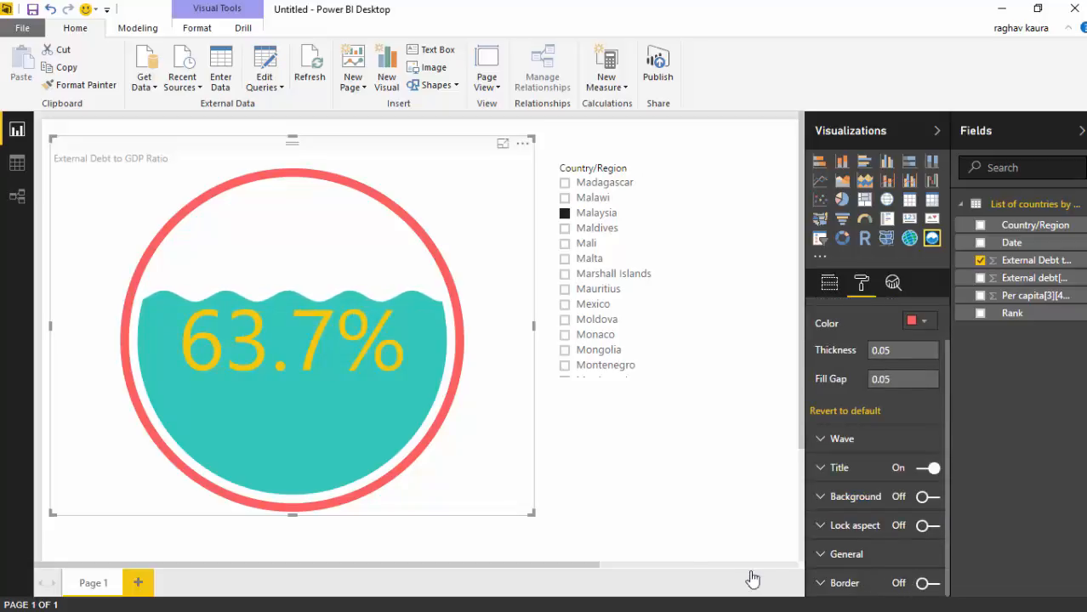
{"action": "mouse_move", "coordinate": [847, 417]}
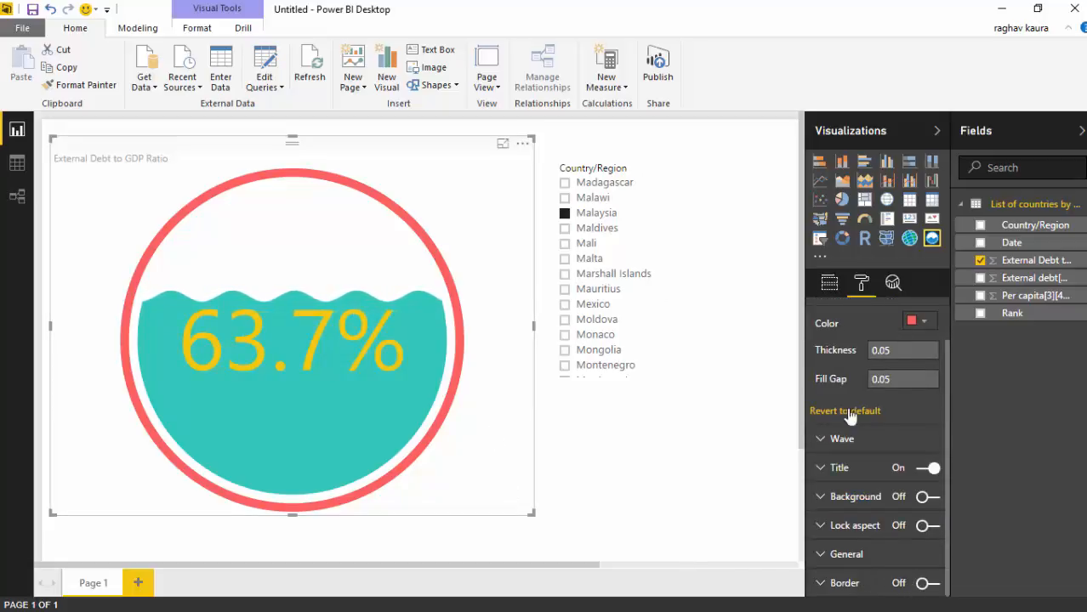